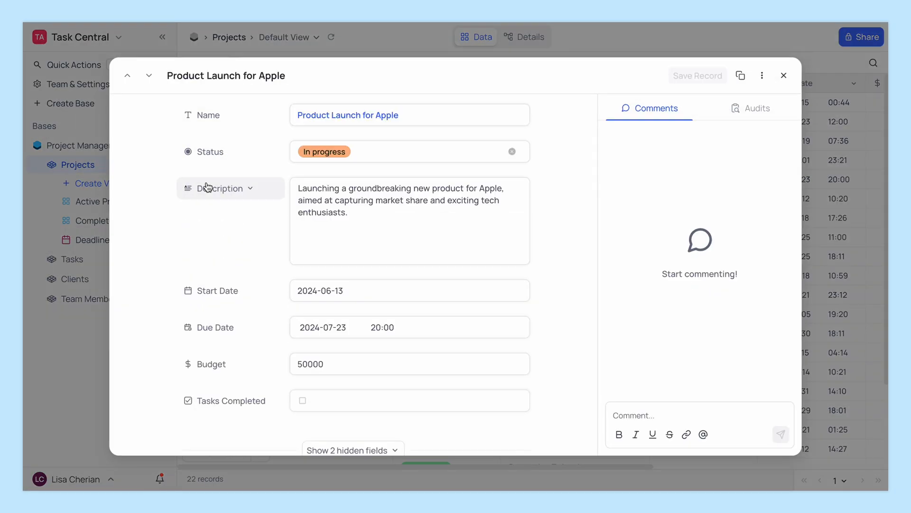
Step: Post a comment with the marketing-strategy phrase bold and the team-update sentence italic
{"action": "type", "text": "We ne"}
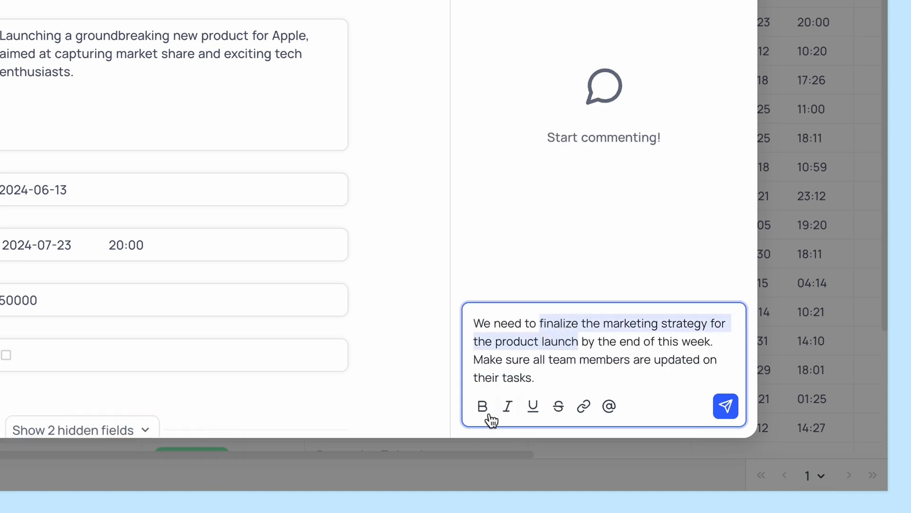
{"action": "left_click", "coordinate": [482, 406]}
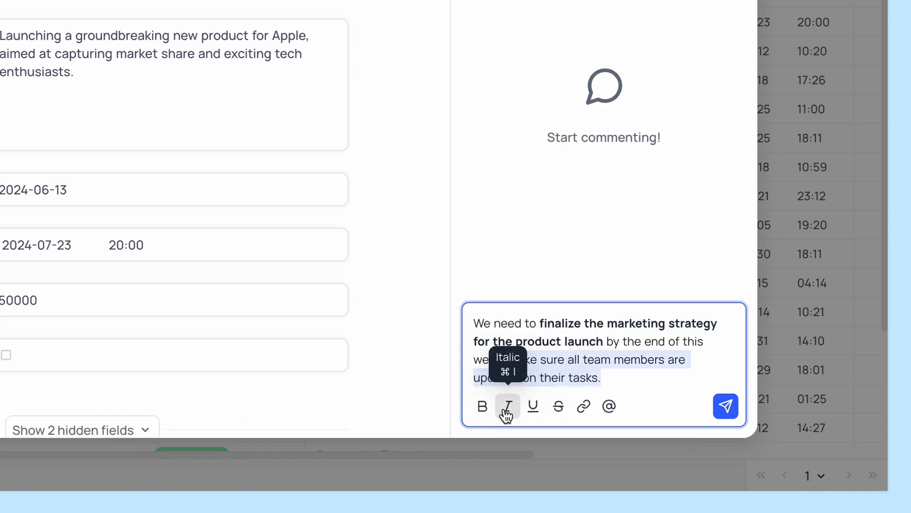
{"action": "left_click", "coordinate": [507, 406]}
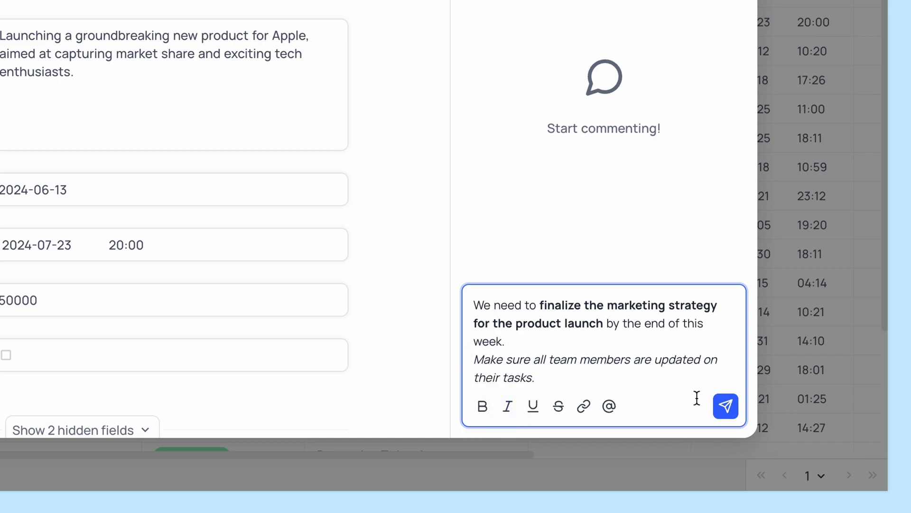
{"action": "left_click", "coordinate": [725, 406]}
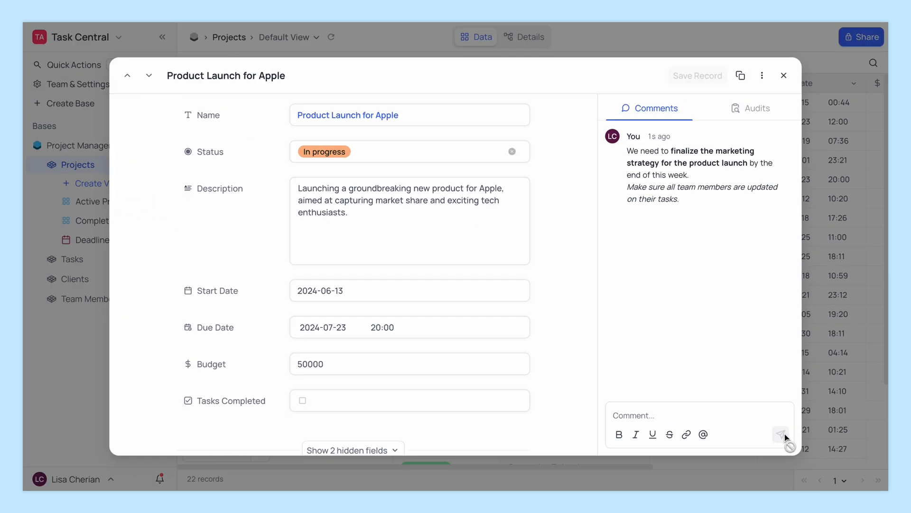
{"action": "type", "text": "Sam Thomas"}
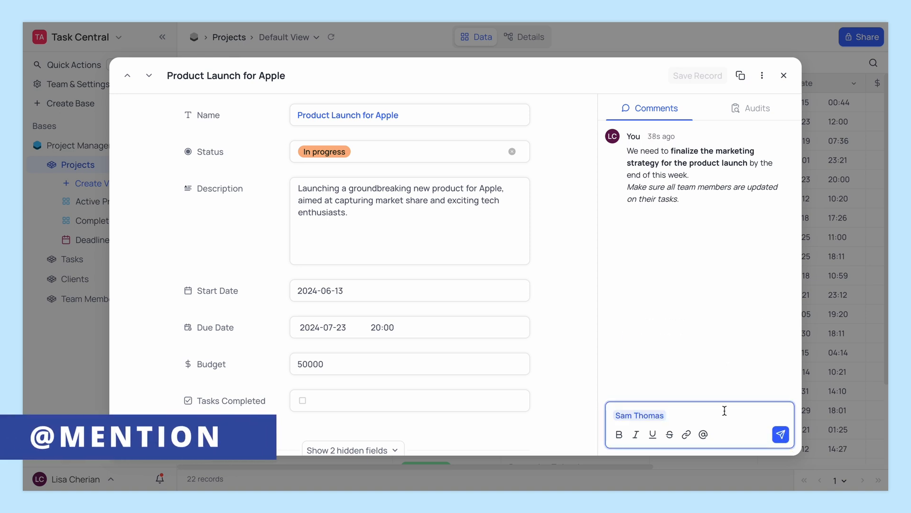
{"action": "type", "text": "could you review the final draft"}
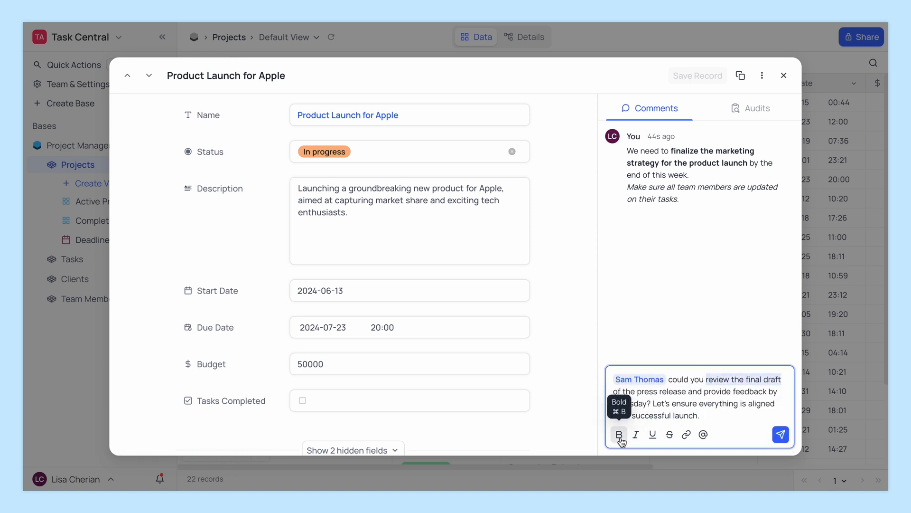
{"action": "left_click", "coordinate": [780, 434]}
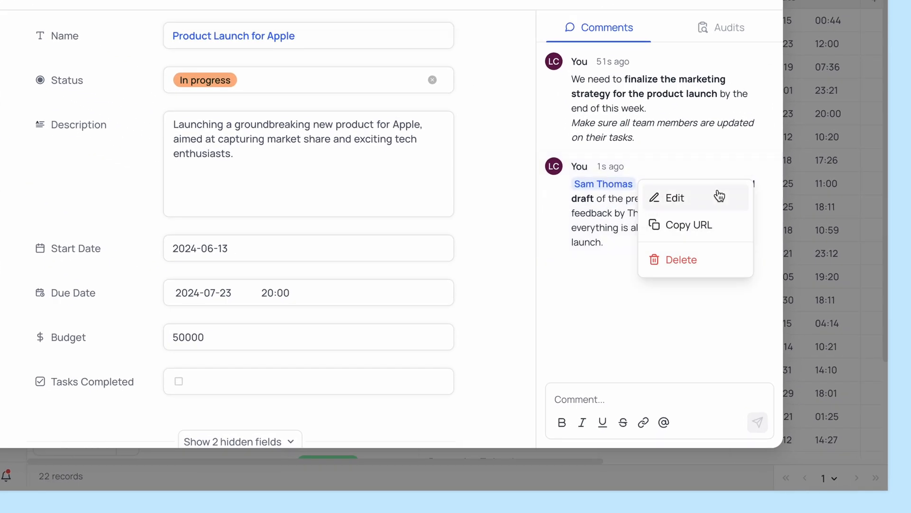
{"action": "left_click", "coordinate": [676, 198]}
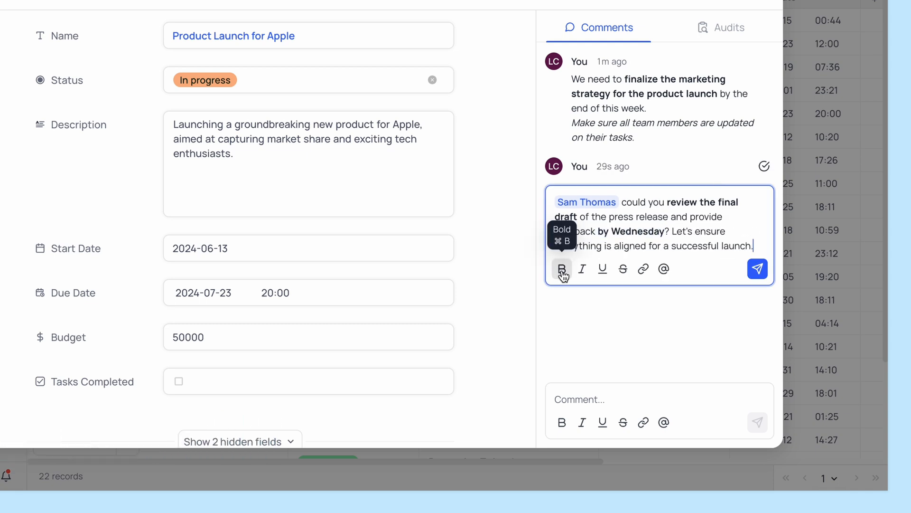
{"action": "left_click", "coordinate": [758, 269]}
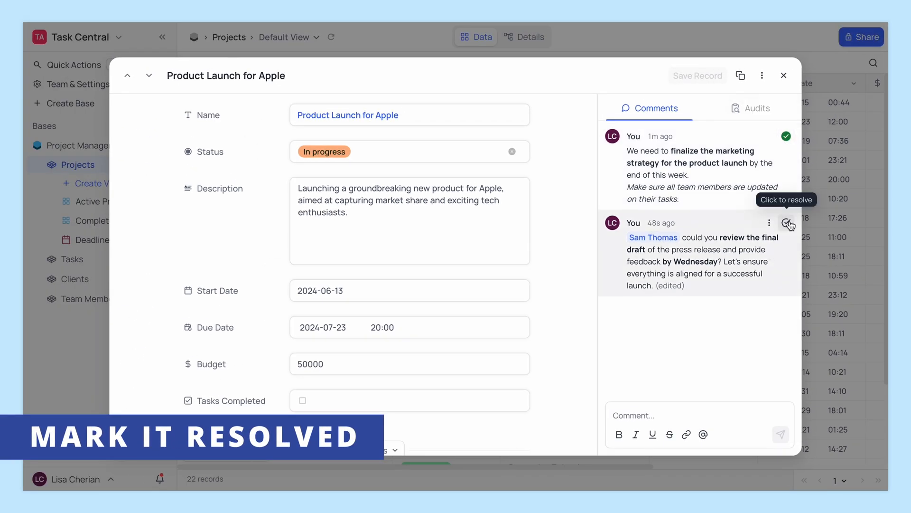
{"action": "left_click", "coordinate": [788, 225]}
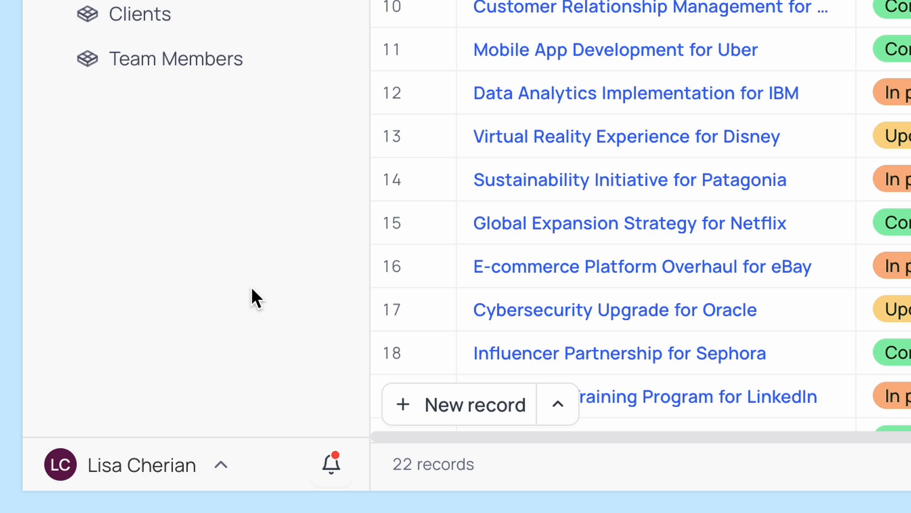
Step: Open the bell notifications panel from the sidebar
{"action": "left_click", "coordinate": [331, 464]}
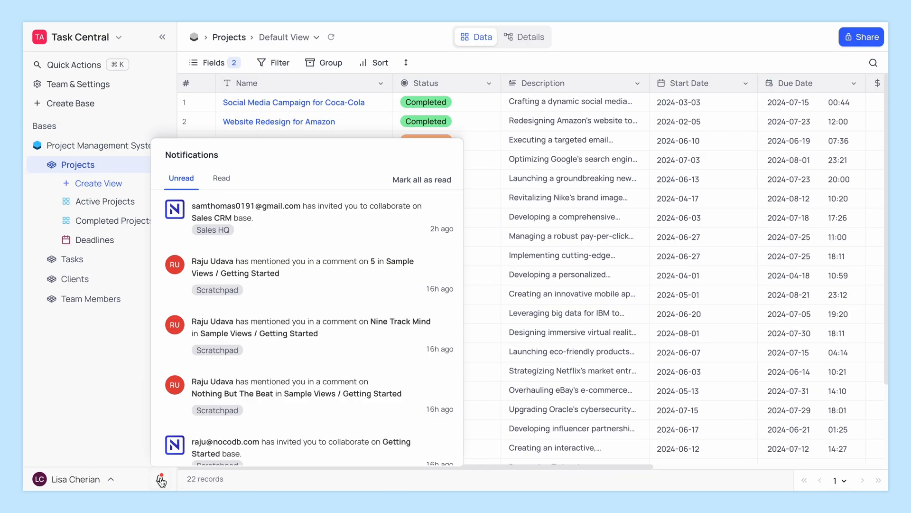
{"action": "scroll", "scroll_direction": "down", "scroll_amount": 3}
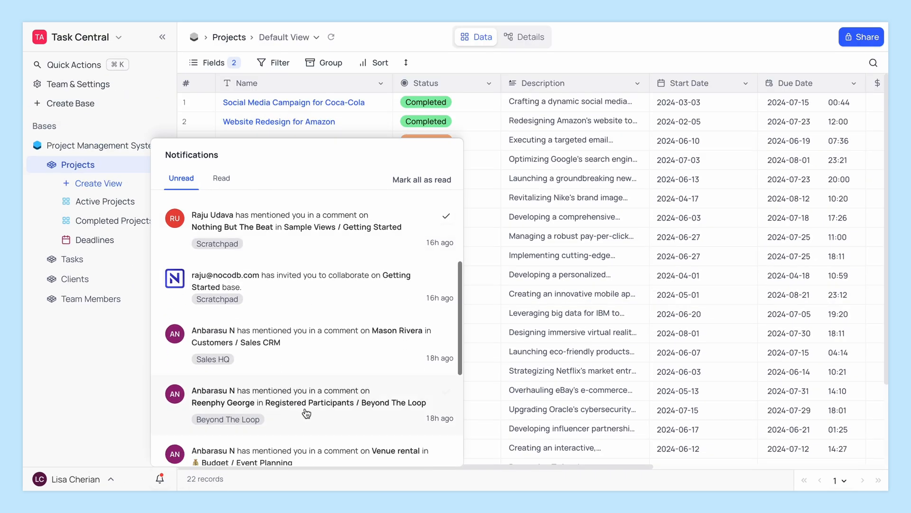
{"action": "scroll", "scroll_direction": "down", "scroll_amount": 3}
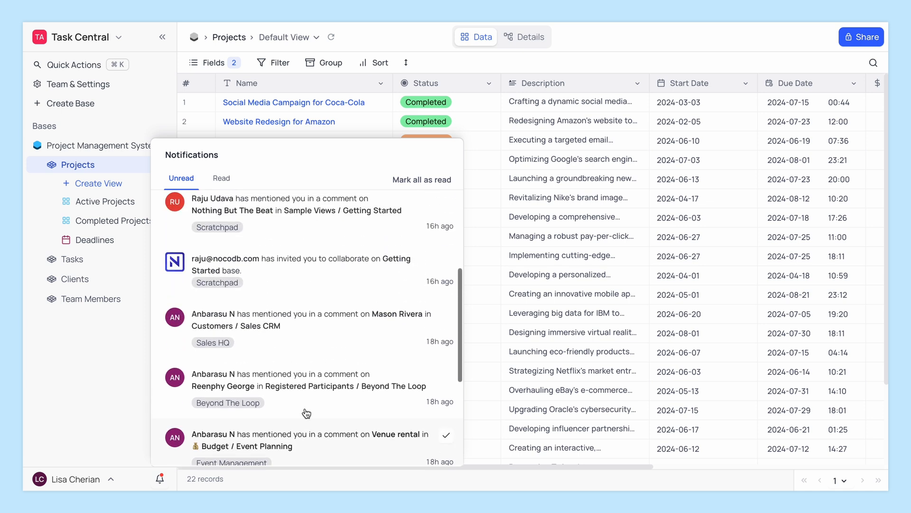
{"action": "left_click", "coordinate": [310, 319]}
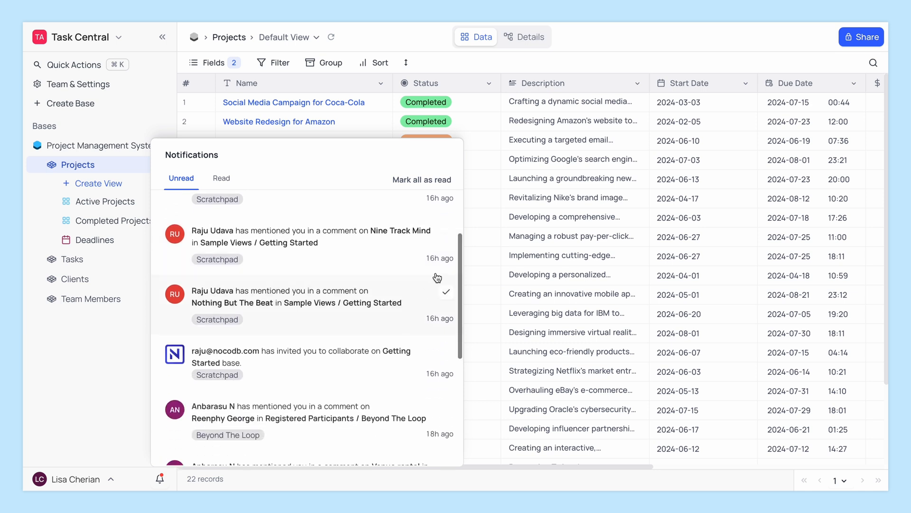
{"action": "left_click", "coordinate": [445, 291]}
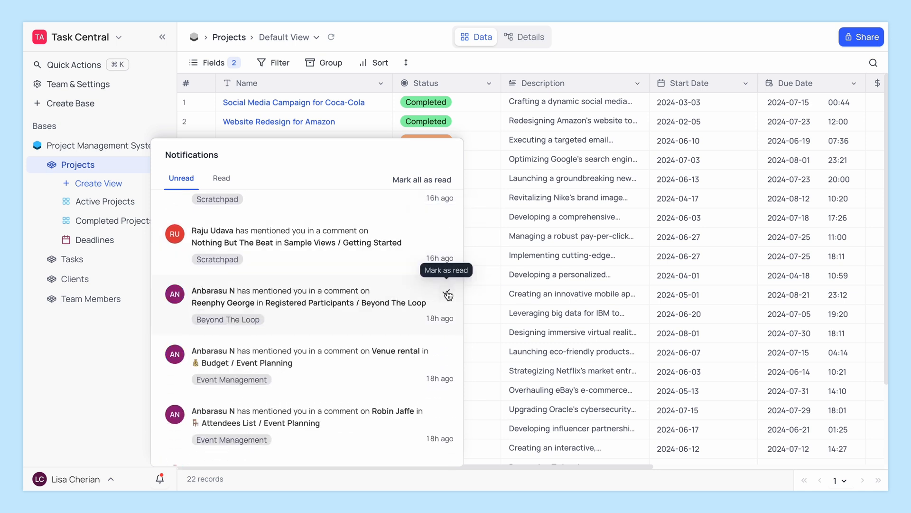
{"action": "left_click", "coordinate": [447, 293]}
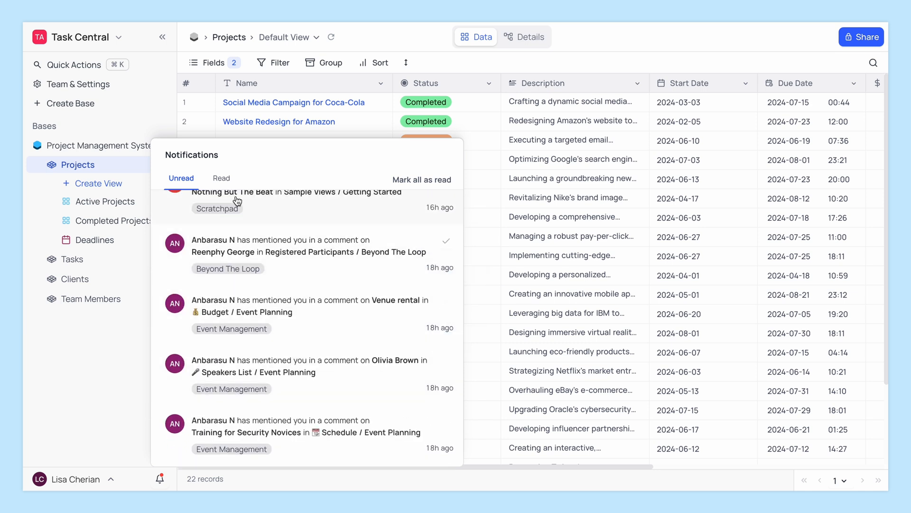
{"action": "left_click", "coordinate": [221, 178]}
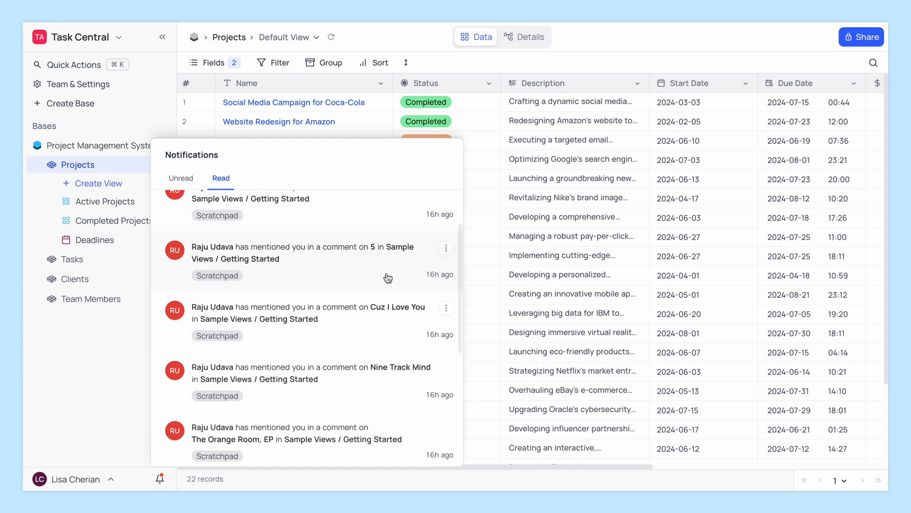
{"action": "scroll", "scroll_direction": "down", "scroll_amount": 3}
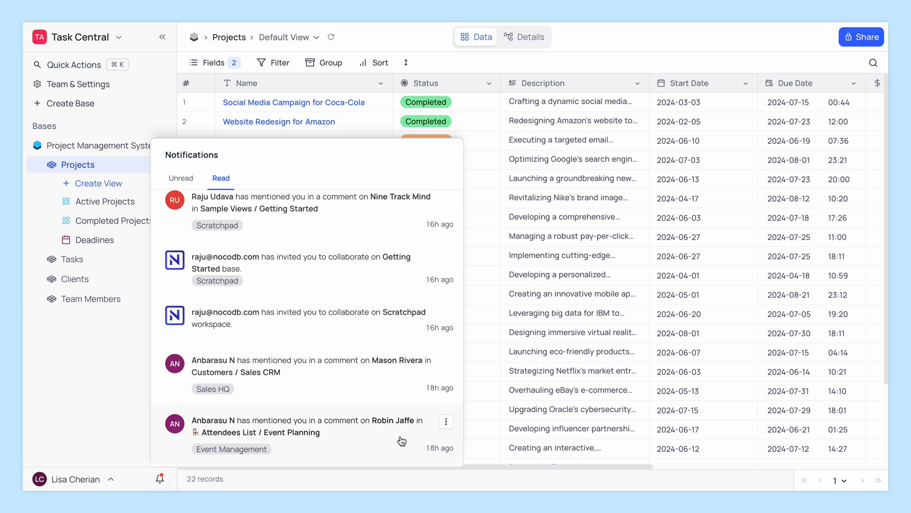
{"action": "left_click", "coordinate": [446, 363]}
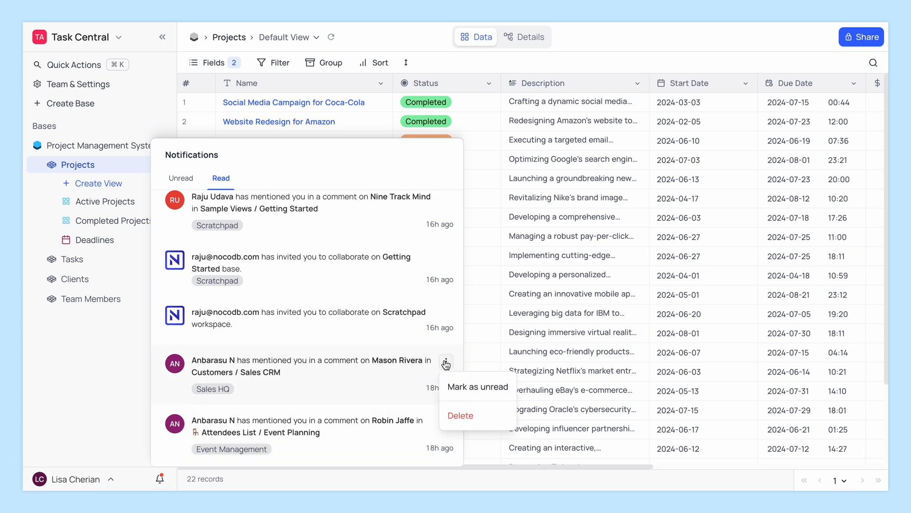
{"action": "left_click", "coordinate": [461, 415]}
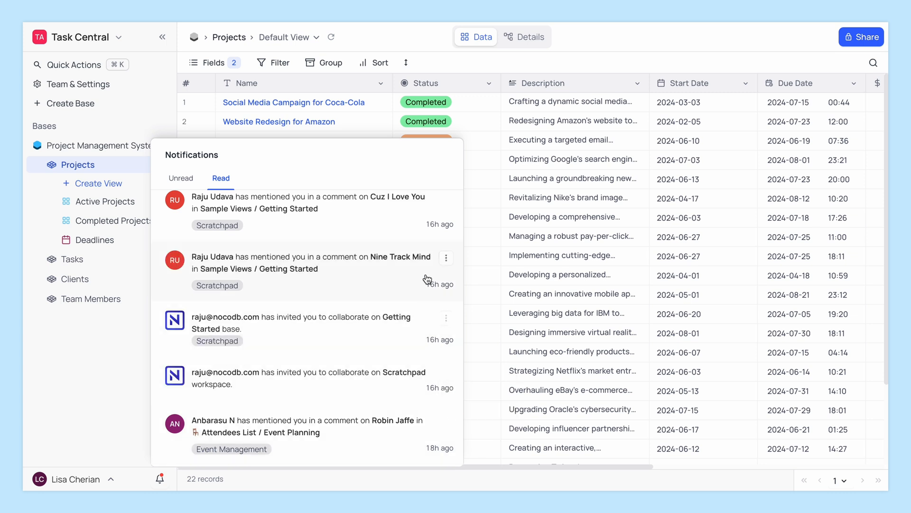
{"action": "left_click", "coordinate": [445, 257]}
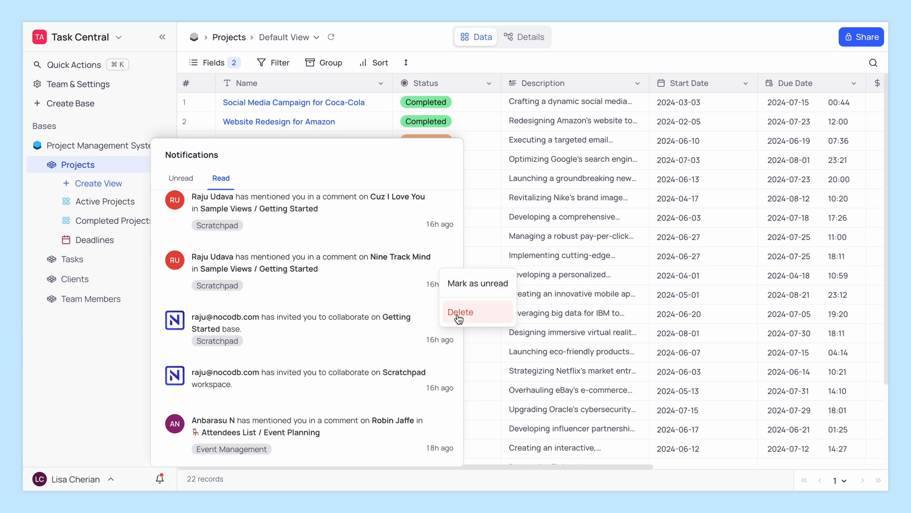
{"action": "left_click", "coordinate": [460, 313]}
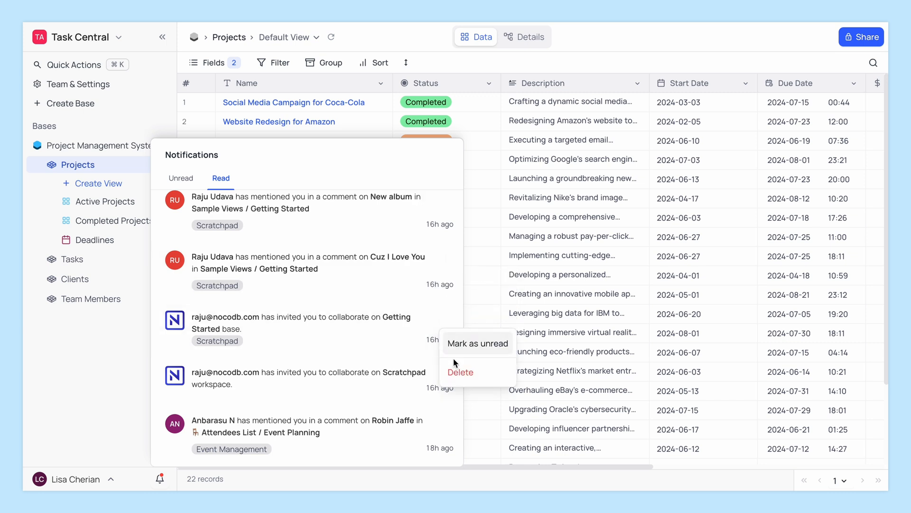